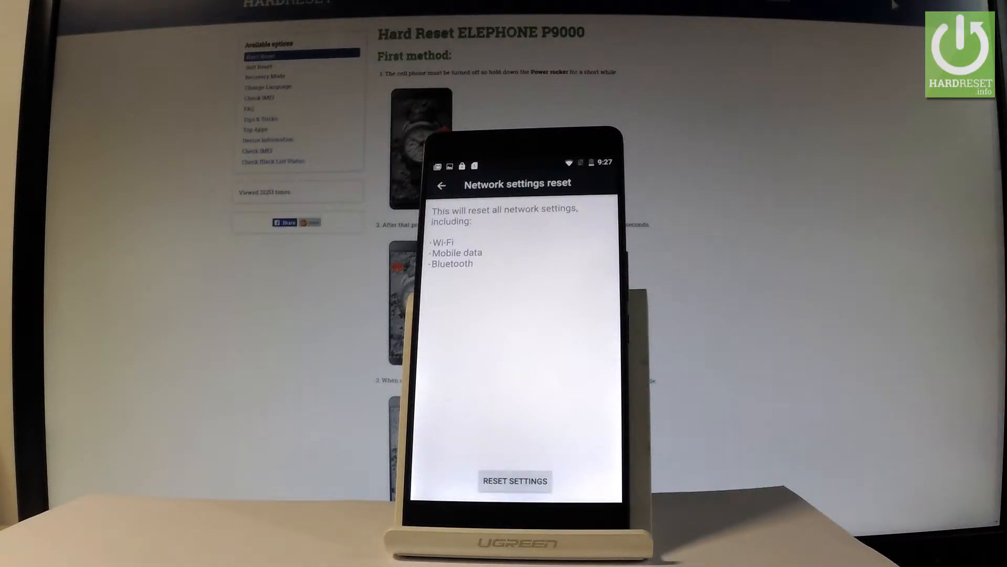
Reset all Wi‑Fi, mobile data and Bluetooth settings and confirm, getting the 'Network settings have been reset' message
left_click(515, 481)
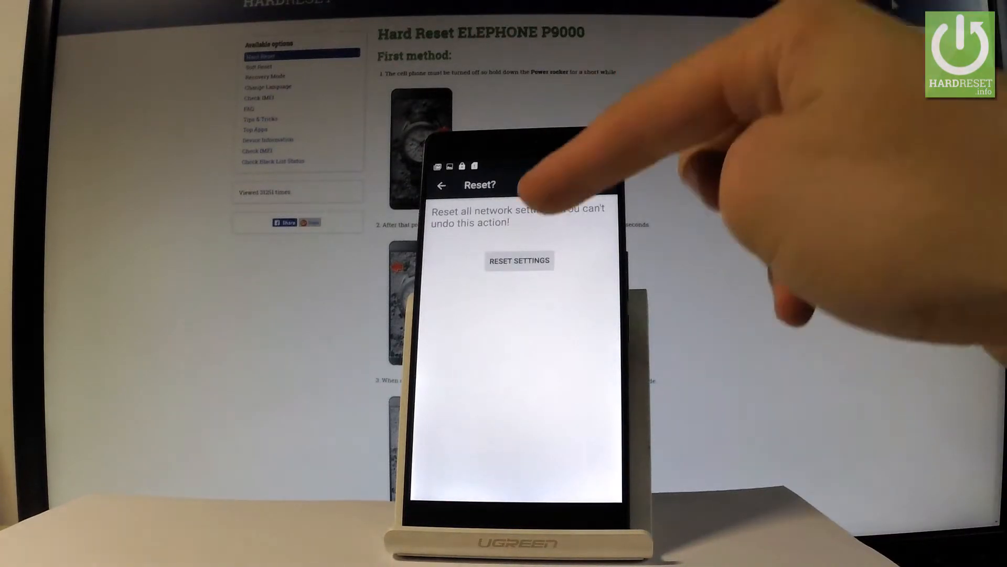
left_click(518, 260)
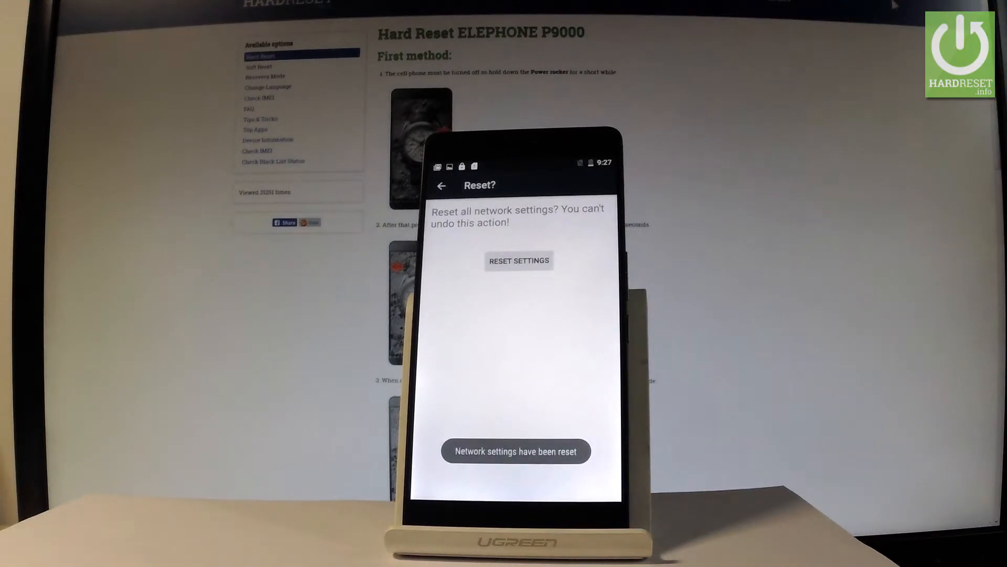